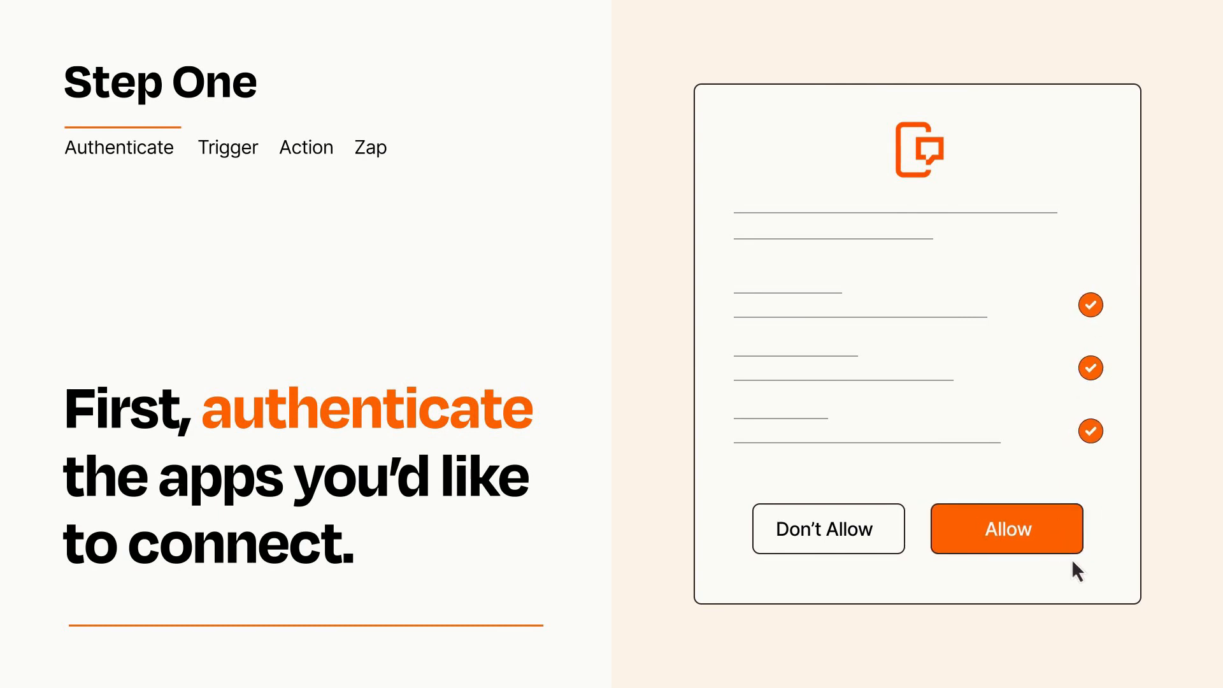
Step: Allow account access and choose Trello's New Card event as the Zap trigger
{"action": "left_click", "coordinate": [1006, 529]}
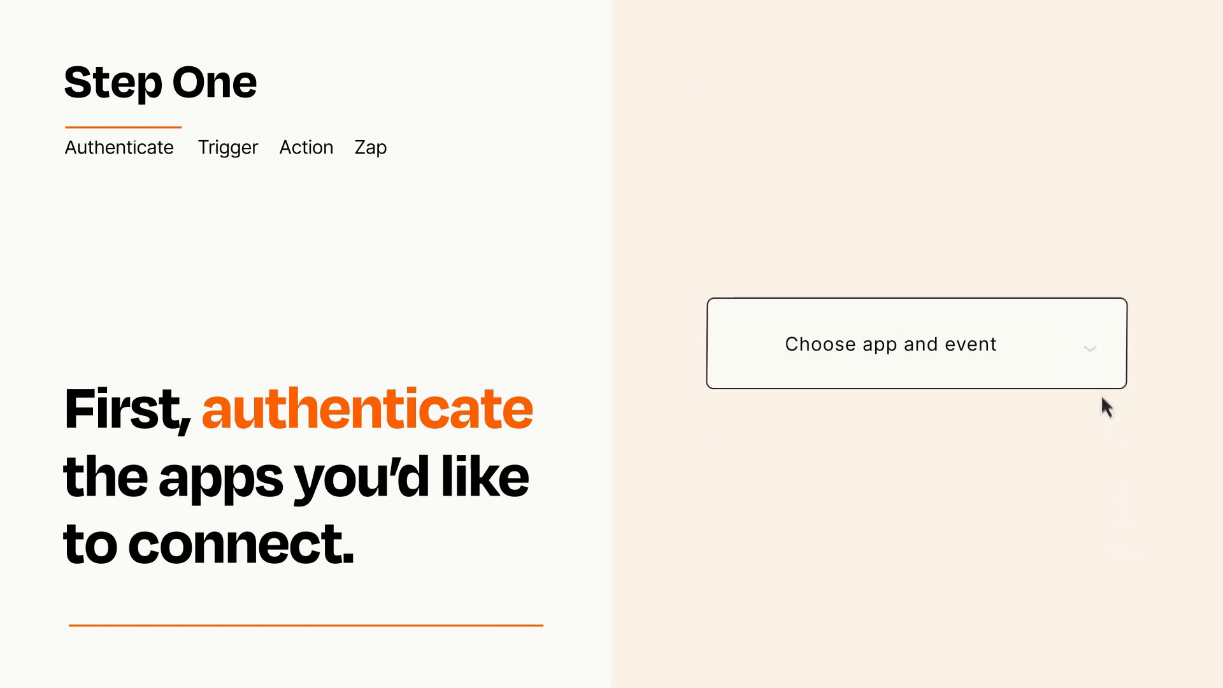
{"action": "left_click", "coordinate": [914, 343]}
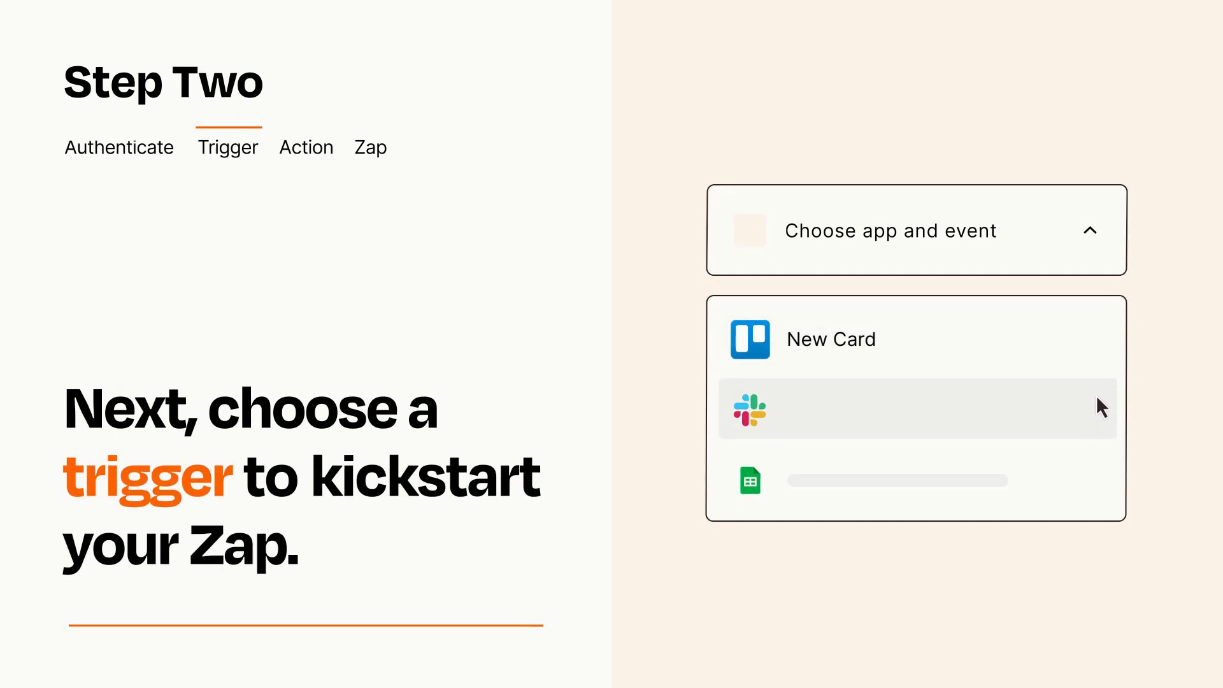
{"action": "mouse_move", "coordinate": [1100, 486]}
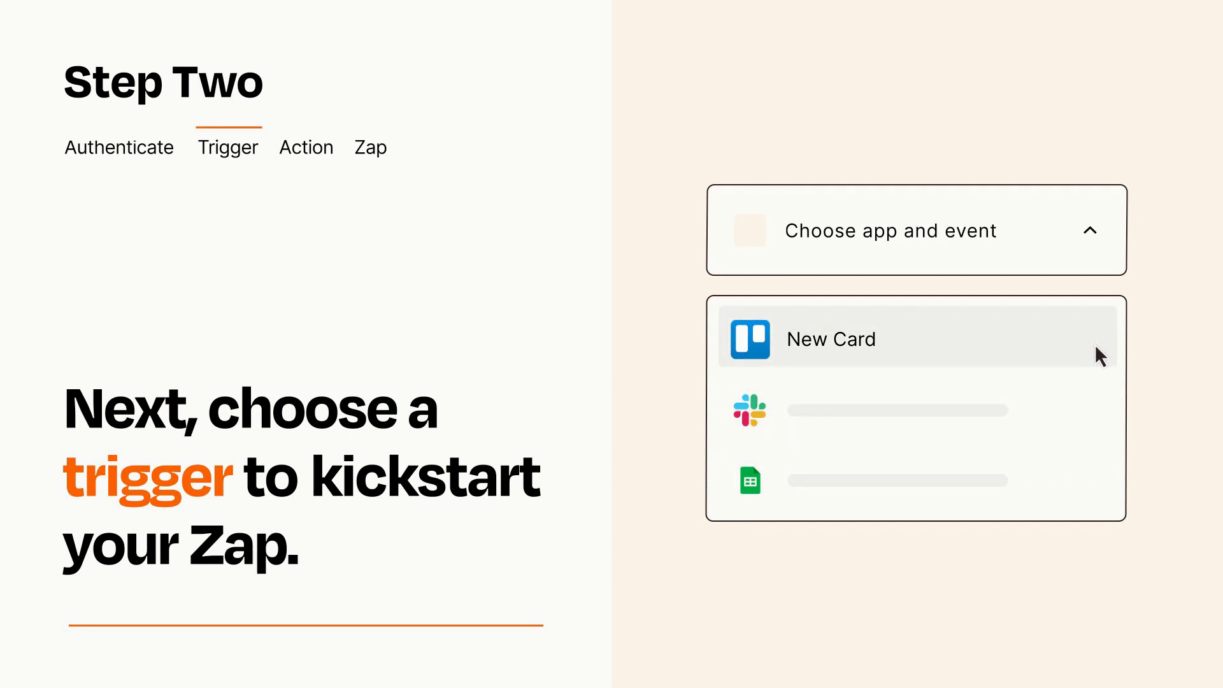
{"action": "left_click", "coordinate": [830, 338]}
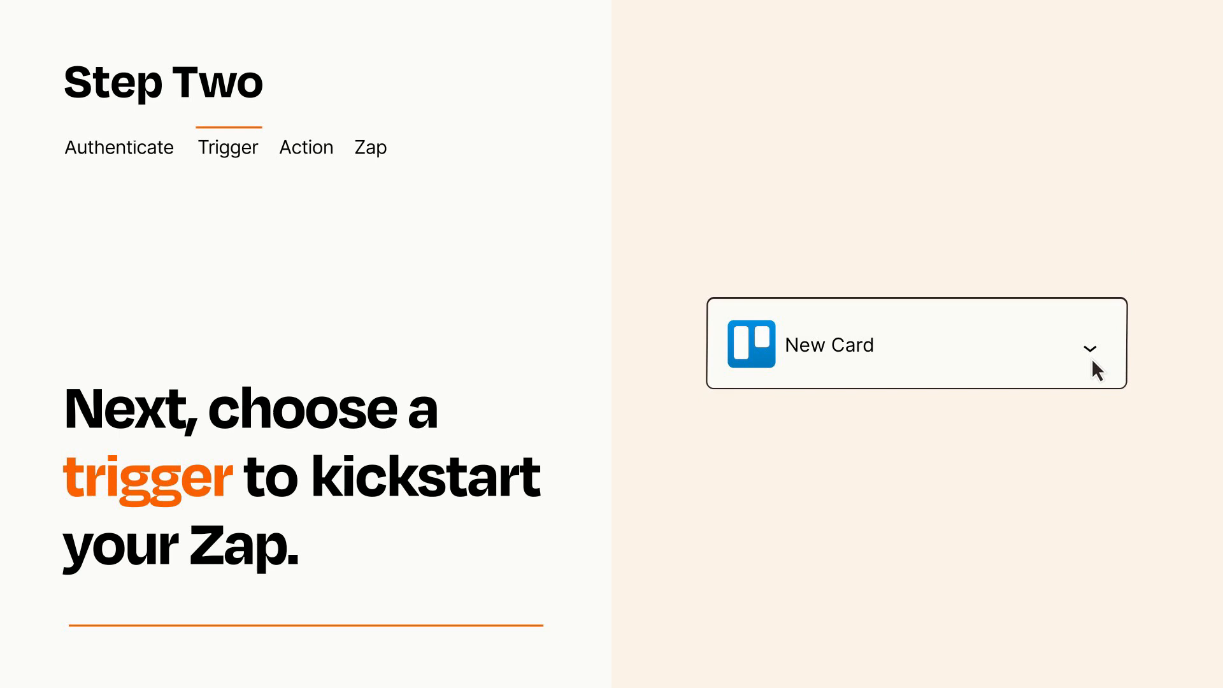
{"action": "mouse_move", "coordinate": [1107, 364]}
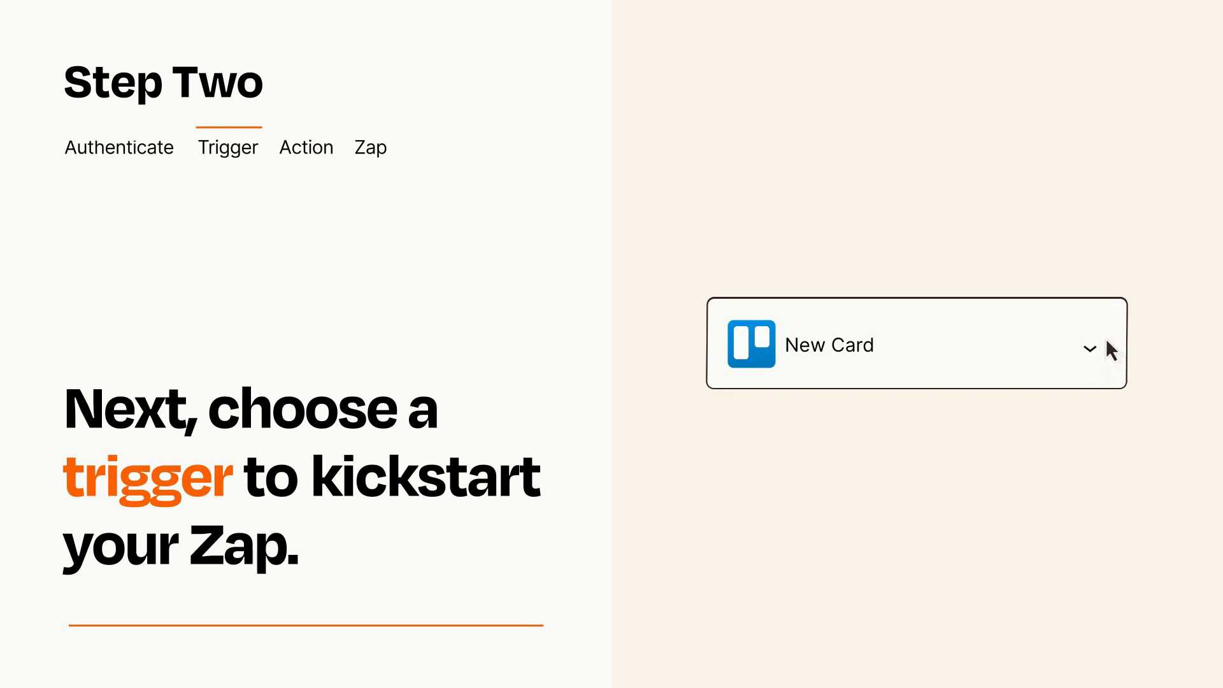
{"action": "left_click", "coordinate": [306, 146]}
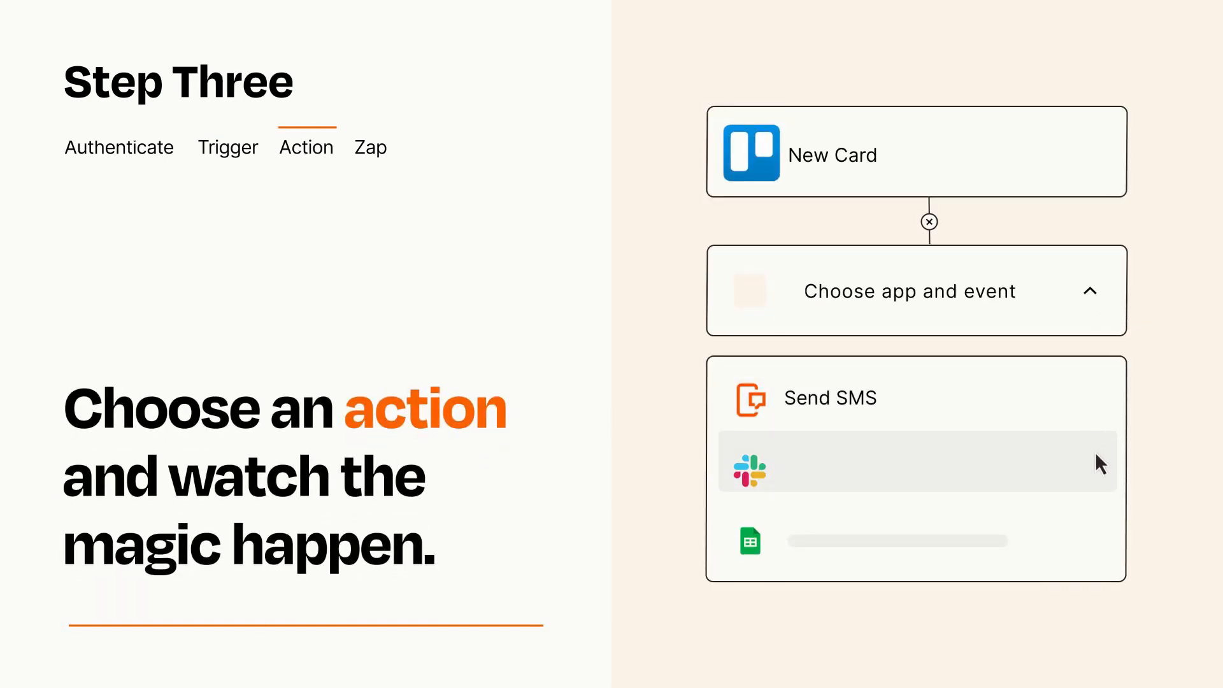
{"action": "mouse_move", "coordinate": [1100, 547]}
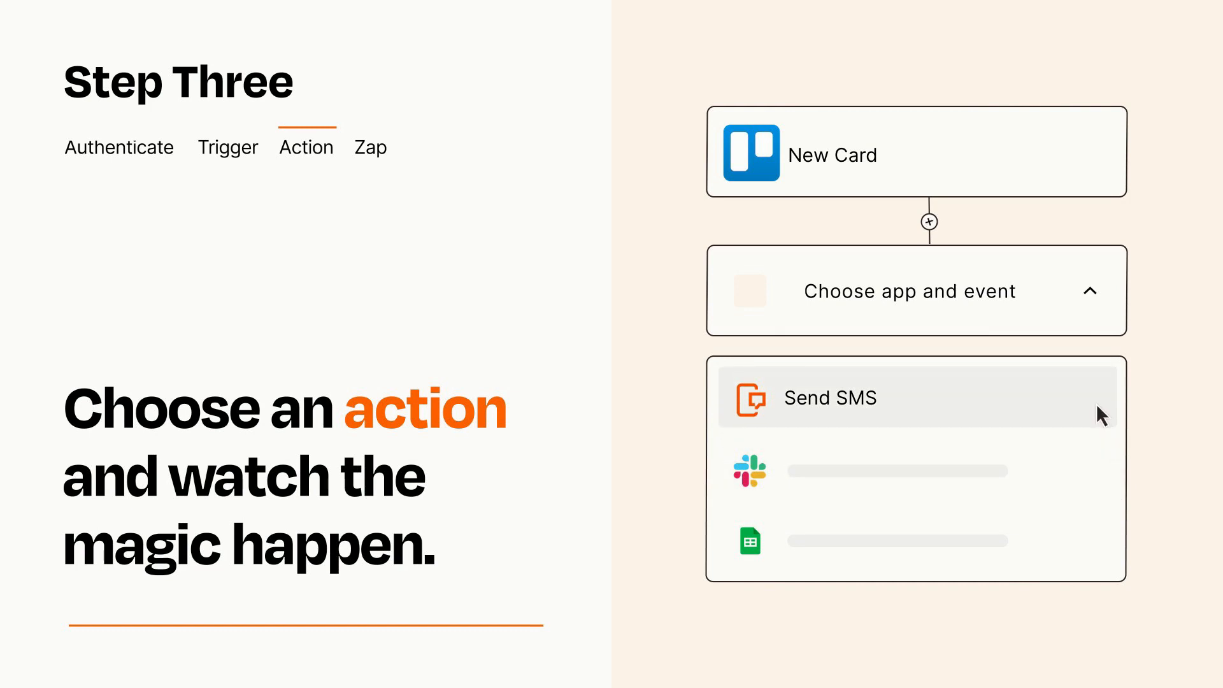
Step: Choose Send SMS as the action, its Item and Details fields drawing on Trello card data
{"action": "left_click", "coordinate": [830, 398]}
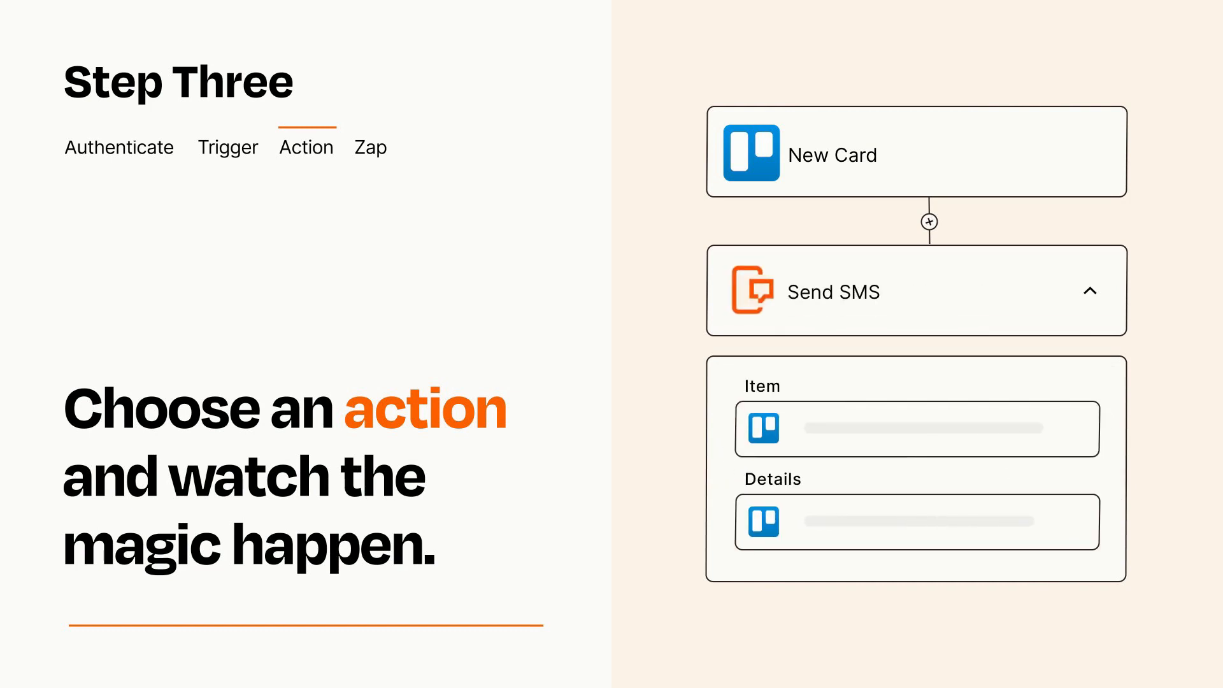
{"action": "left_click", "coordinate": [1091, 290]}
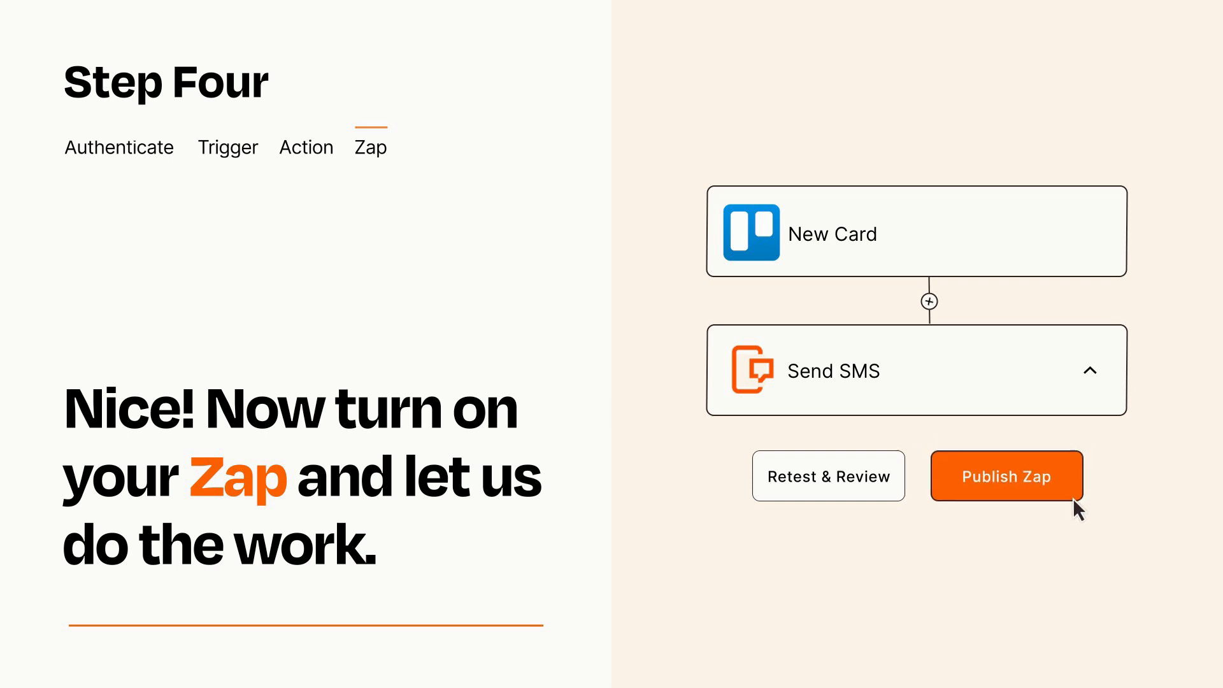
Step: Publish the Zap linking Trello New Card to Send SMS
{"action": "left_click", "coordinate": [1005, 475]}
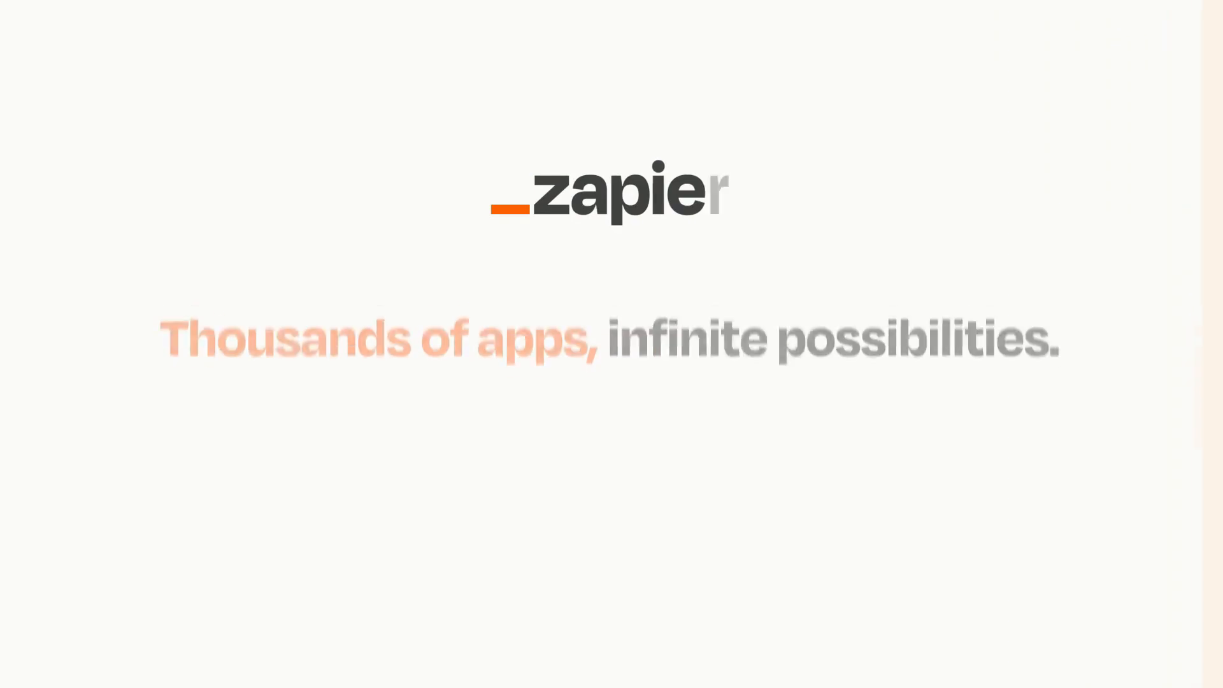